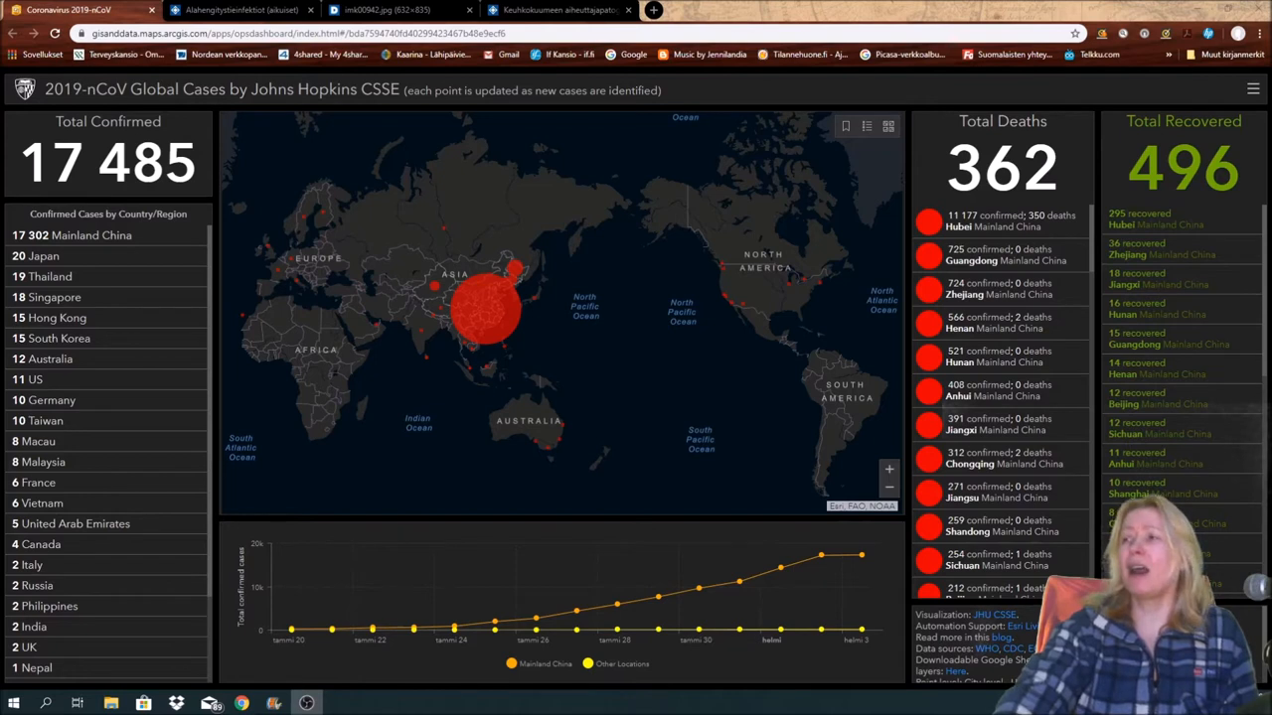
{"action": "mouse_move", "coordinate": [823, 555]}
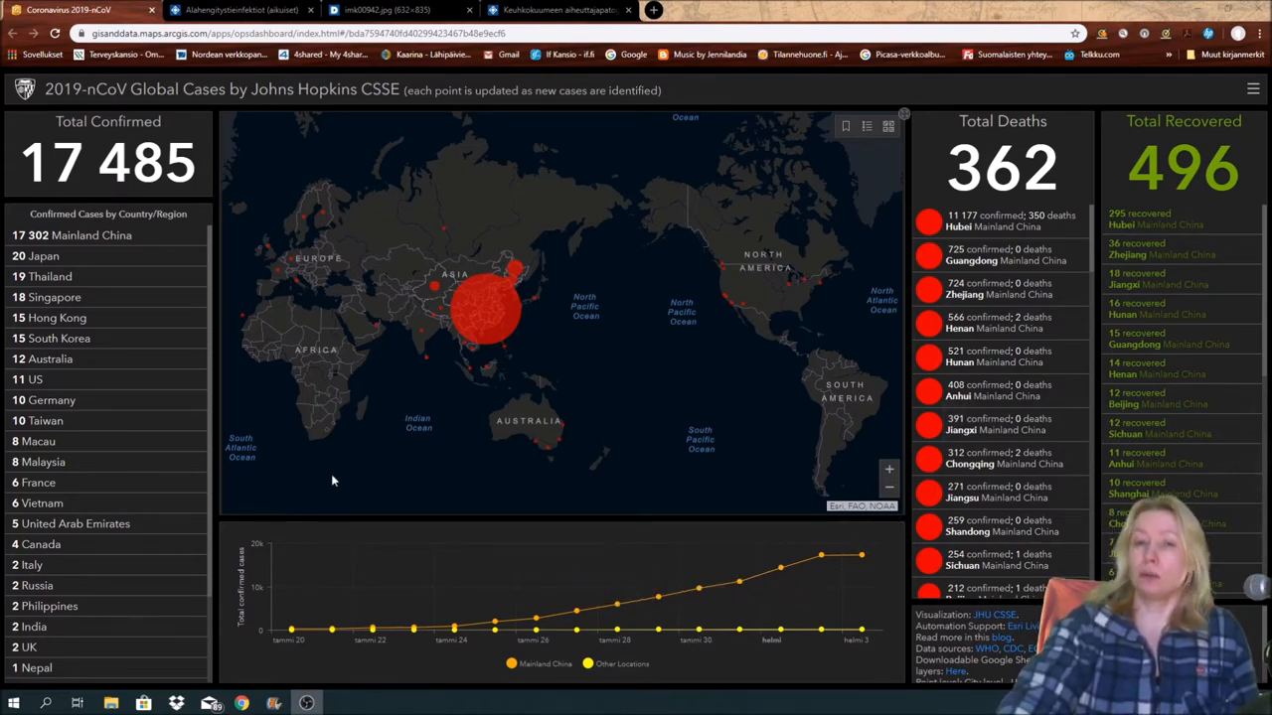
{"action": "mouse_move", "coordinate": [286, 459]}
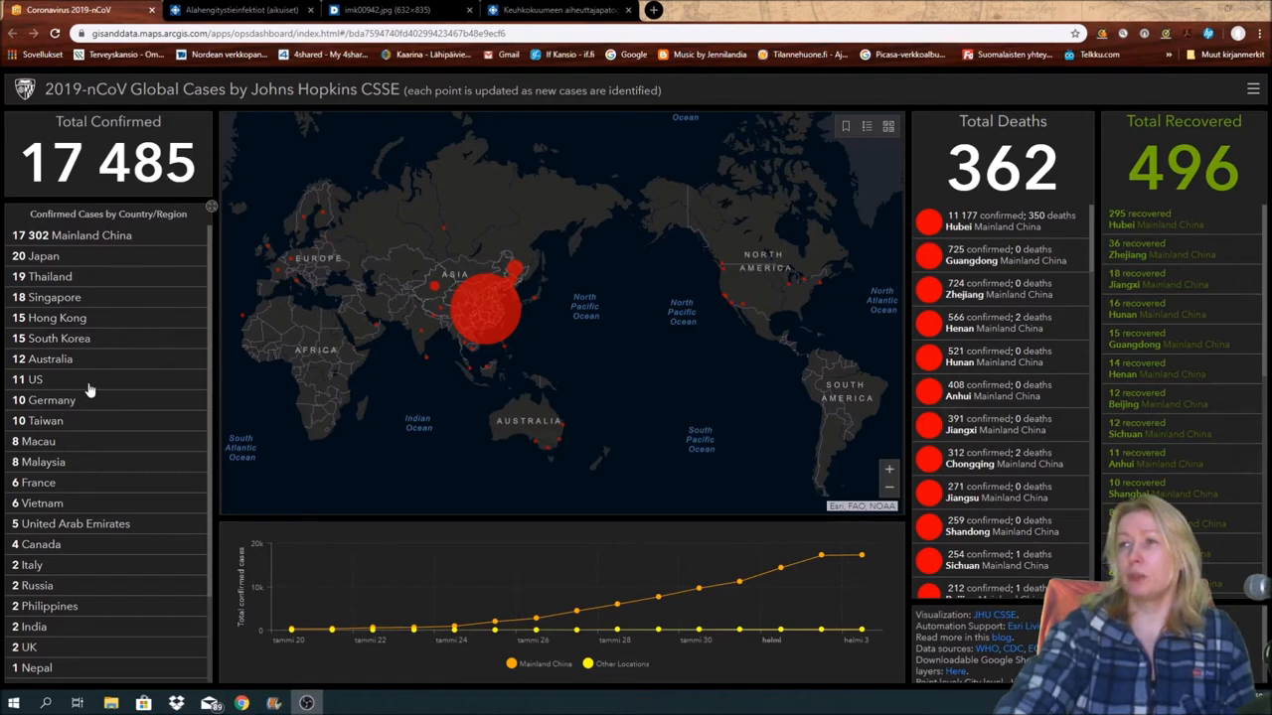
{"action": "mouse_move", "coordinate": [92, 407]}
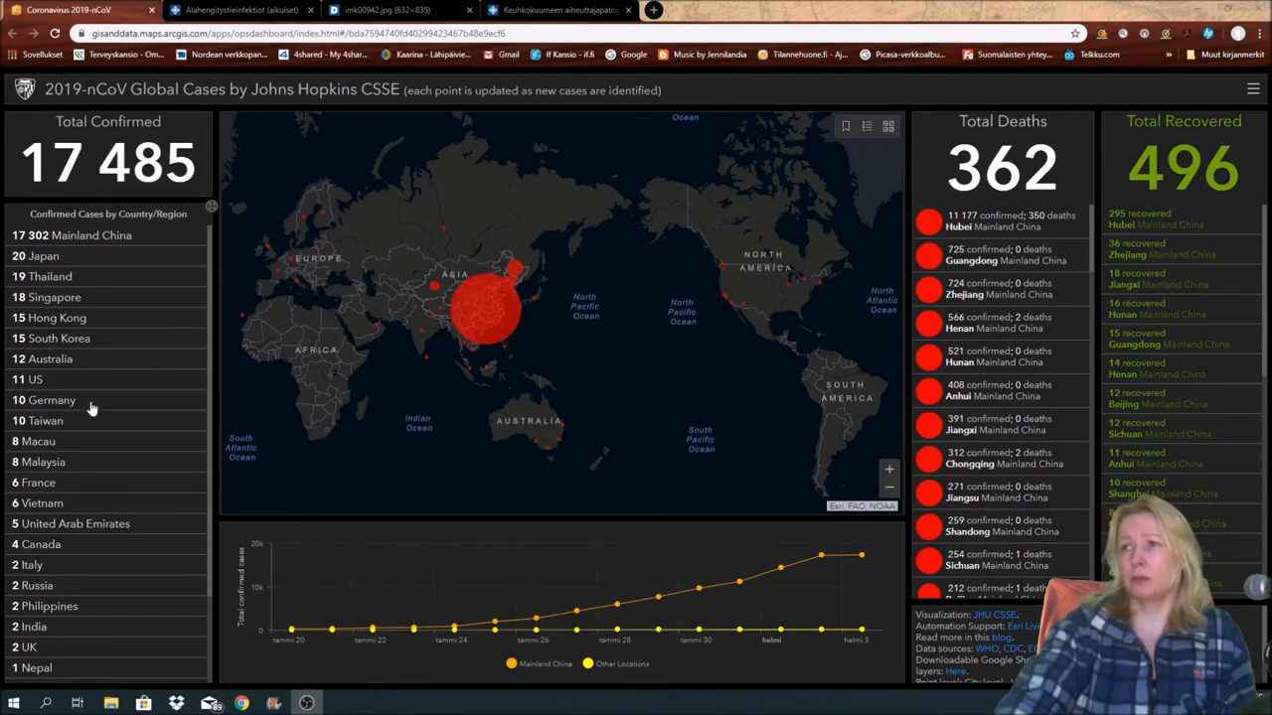
{"action": "mouse_move", "coordinate": [84, 487]}
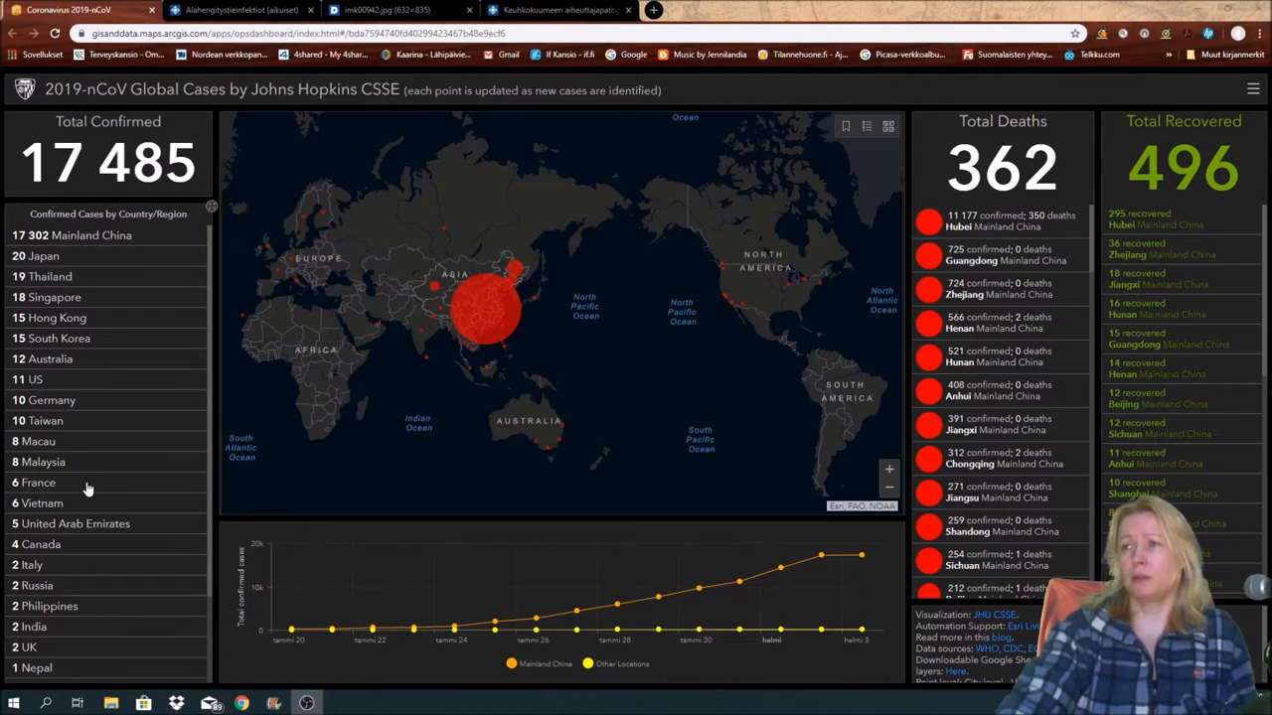
{"action": "mouse_move", "coordinate": [177, 608]}
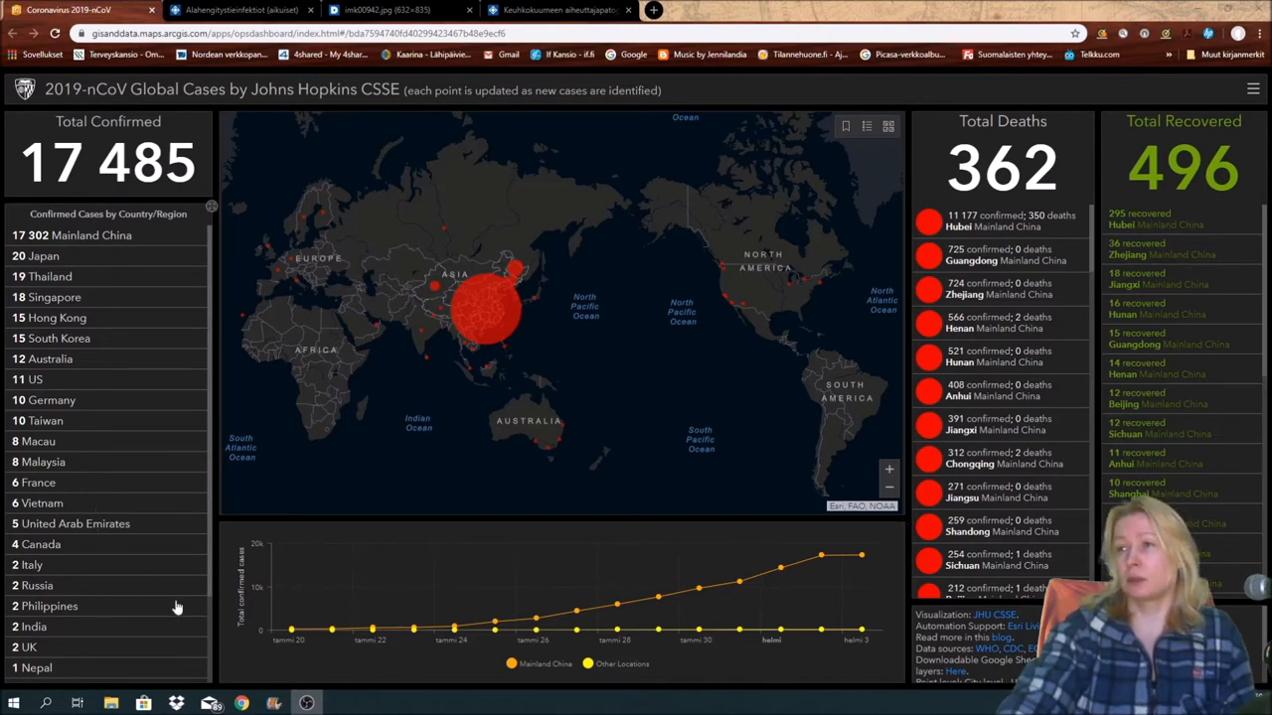
{"action": "mouse_move", "coordinate": [72, 588]}
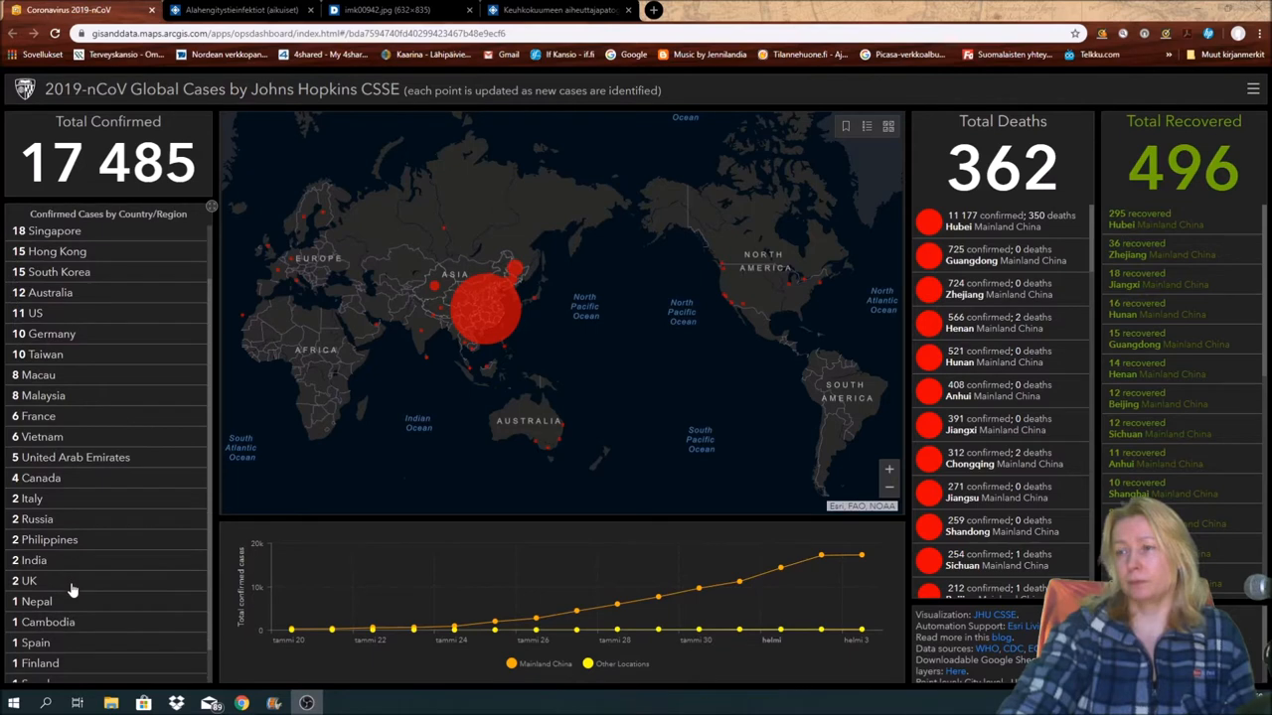
Switch to the adult lower respiratory infections guideline and view its Keskeinen sisältö opening.
{"action": "scroll", "scroll_direction": "down", "scroll_amount": 3}
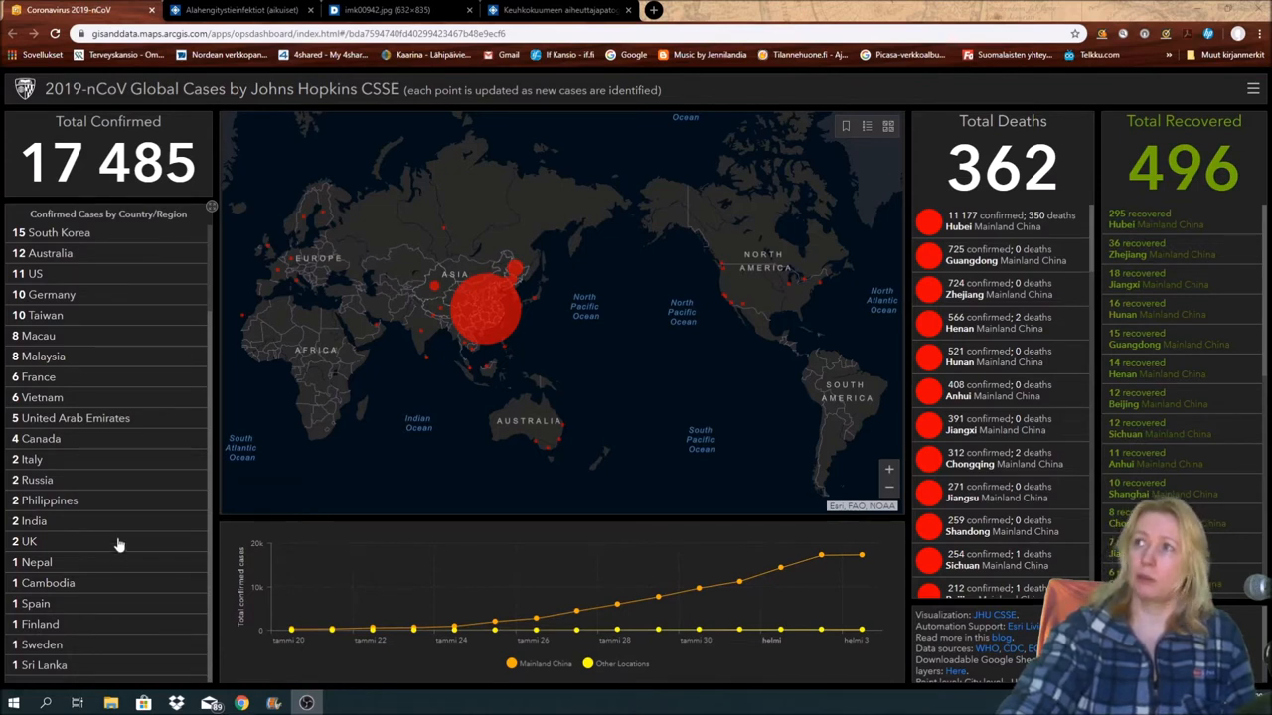
{"action": "mouse_move", "coordinate": [120, 544]}
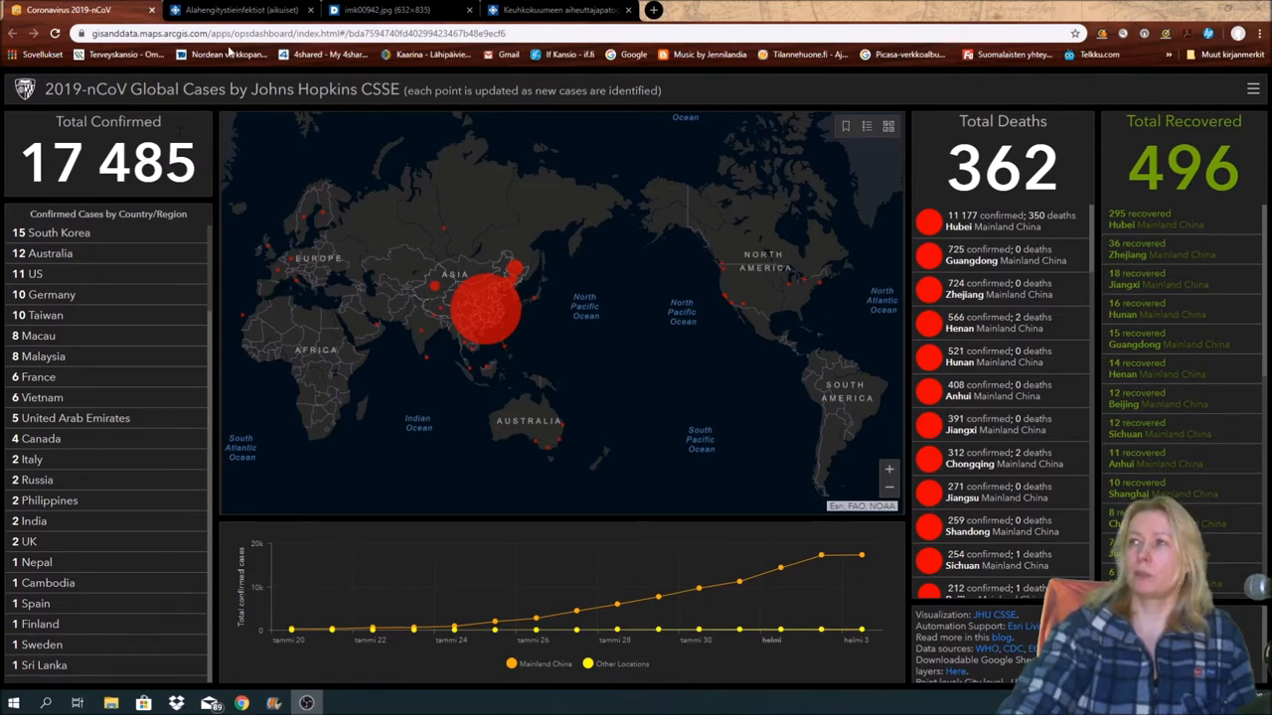
{"action": "left_click", "coordinate": [239, 10]}
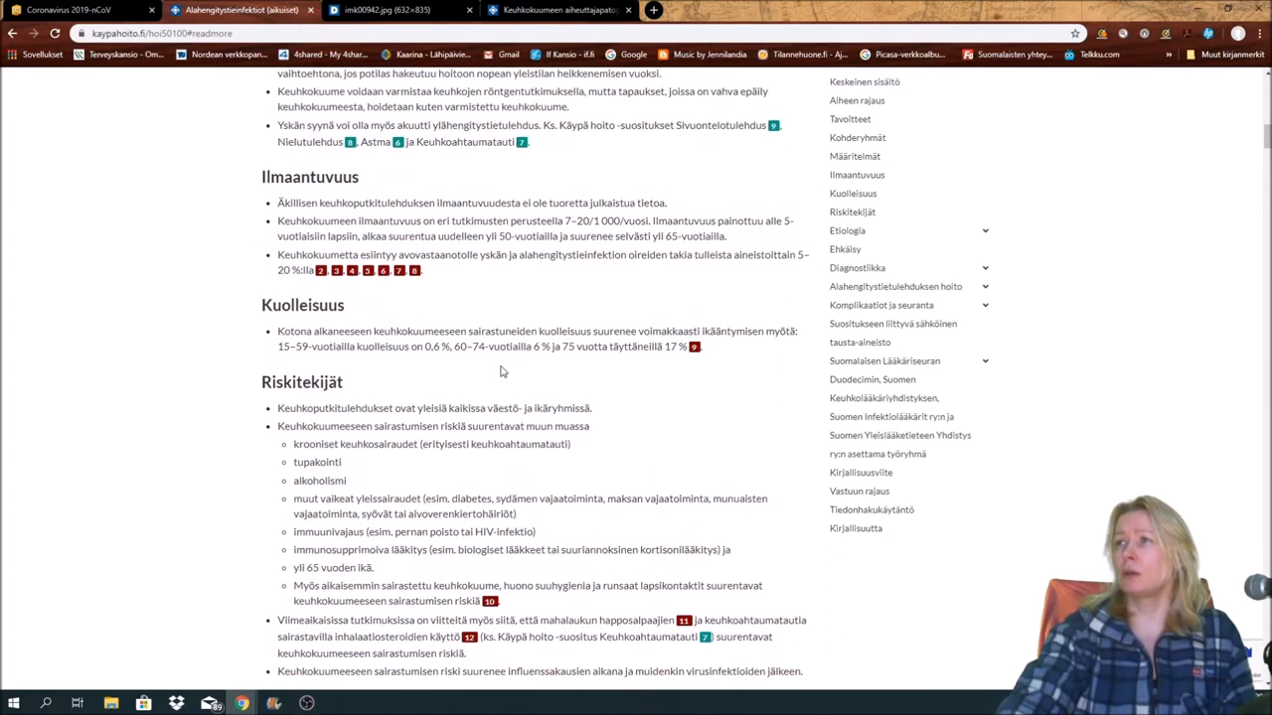
{"action": "scroll", "scroll_direction": "up", "scroll_amount": 3}
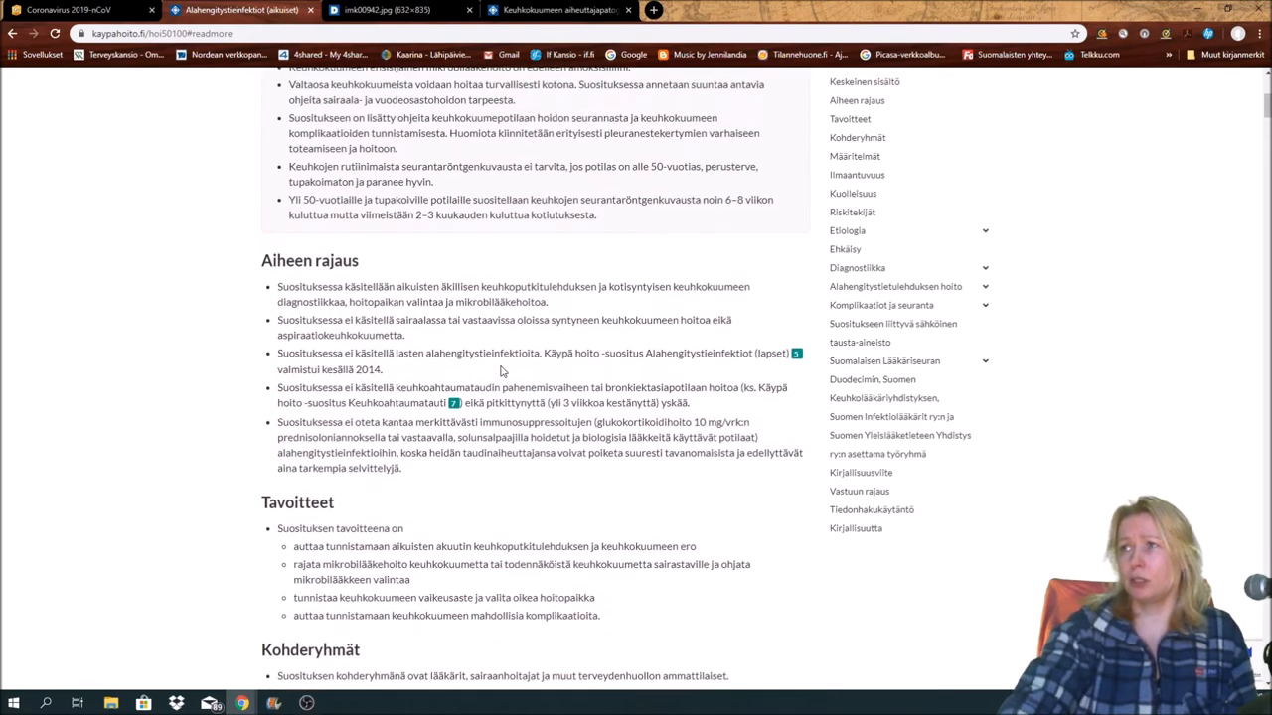
{"action": "scroll", "scroll_direction": "up", "scroll_amount": 3}
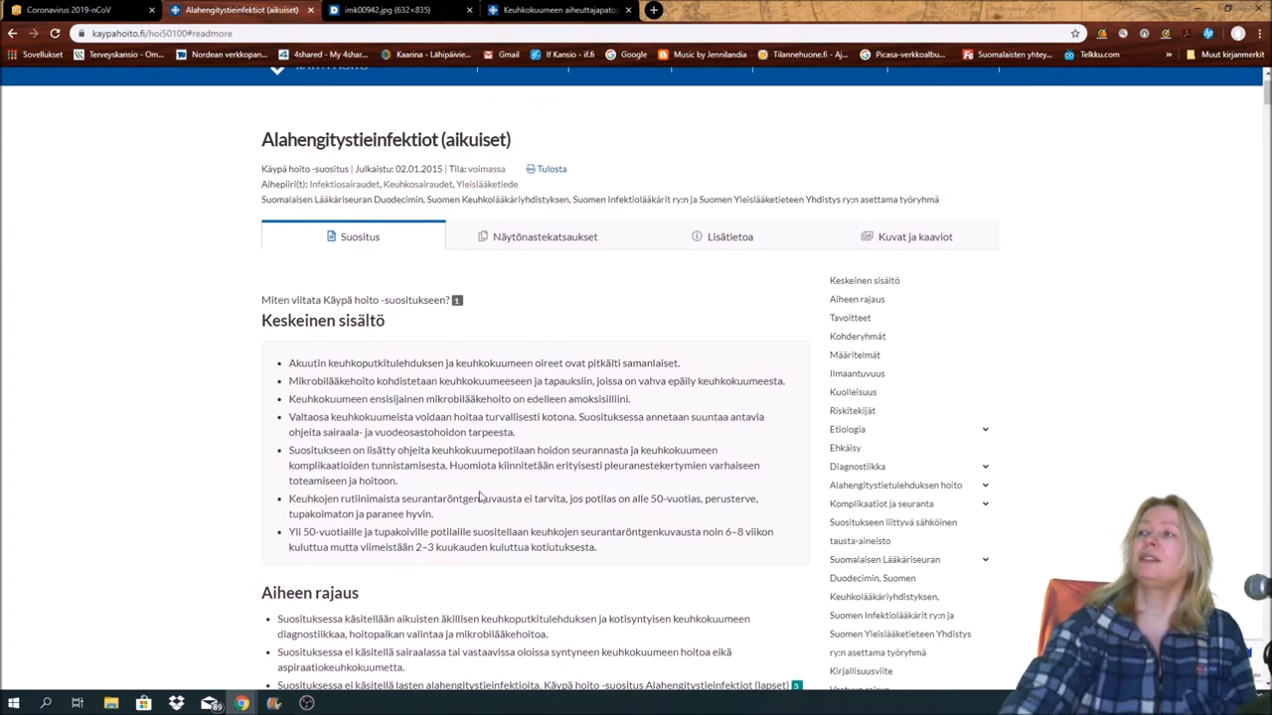
{"action": "mouse_move", "coordinate": [461, 493]}
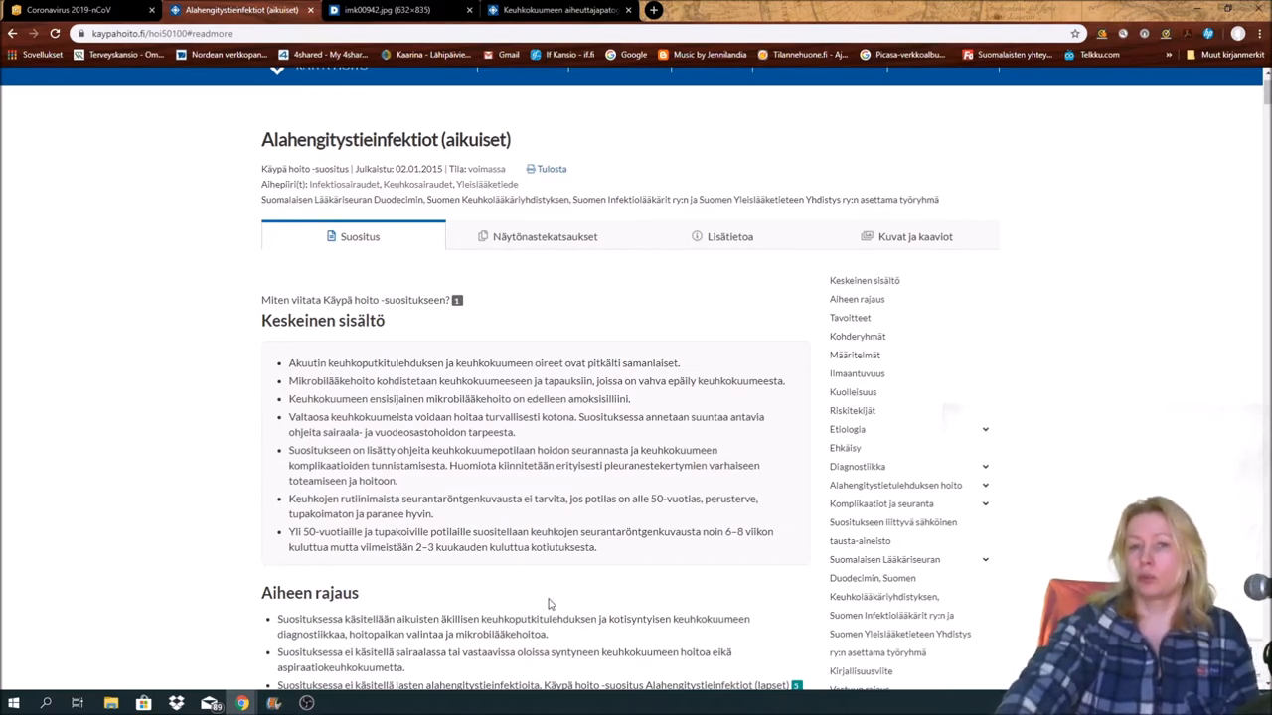
{"action": "mouse_move", "coordinate": [552, 584]}
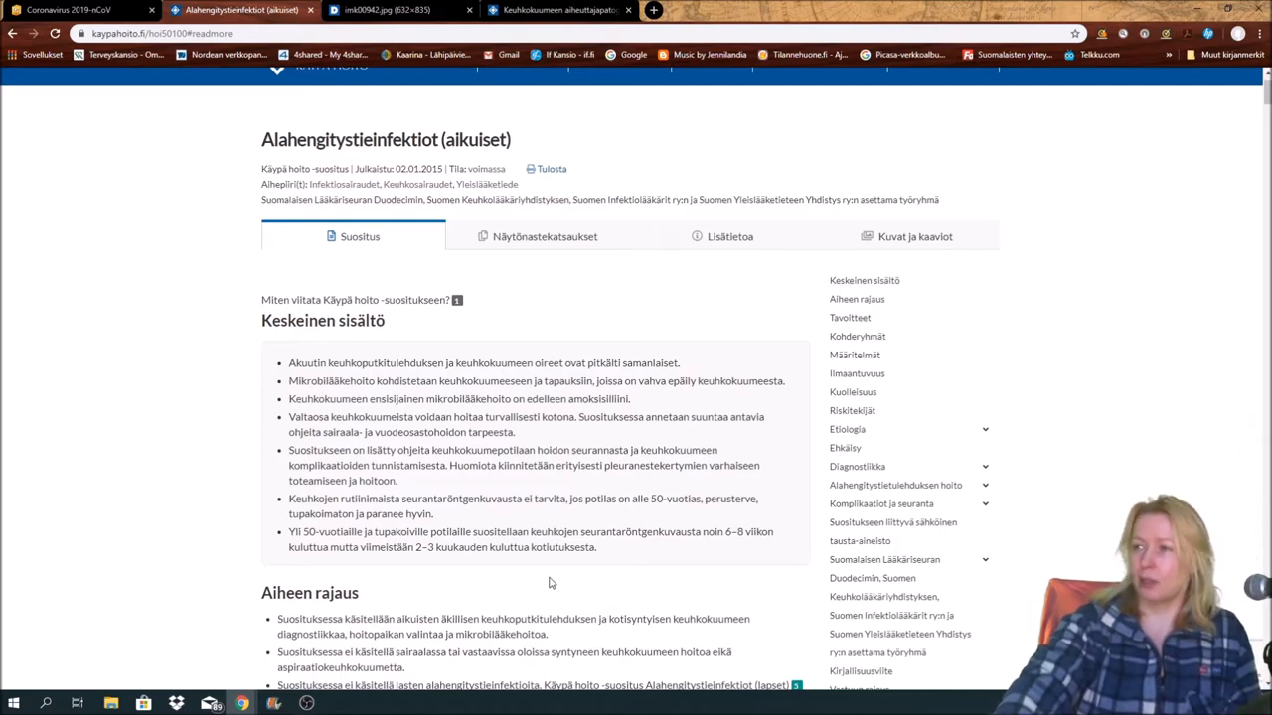
Read down through Määritelmät, incidence, mortality and Riskitekijät to the start of Etiologia.
{"action": "scroll", "scroll_direction": "down", "scroll_amount": 3}
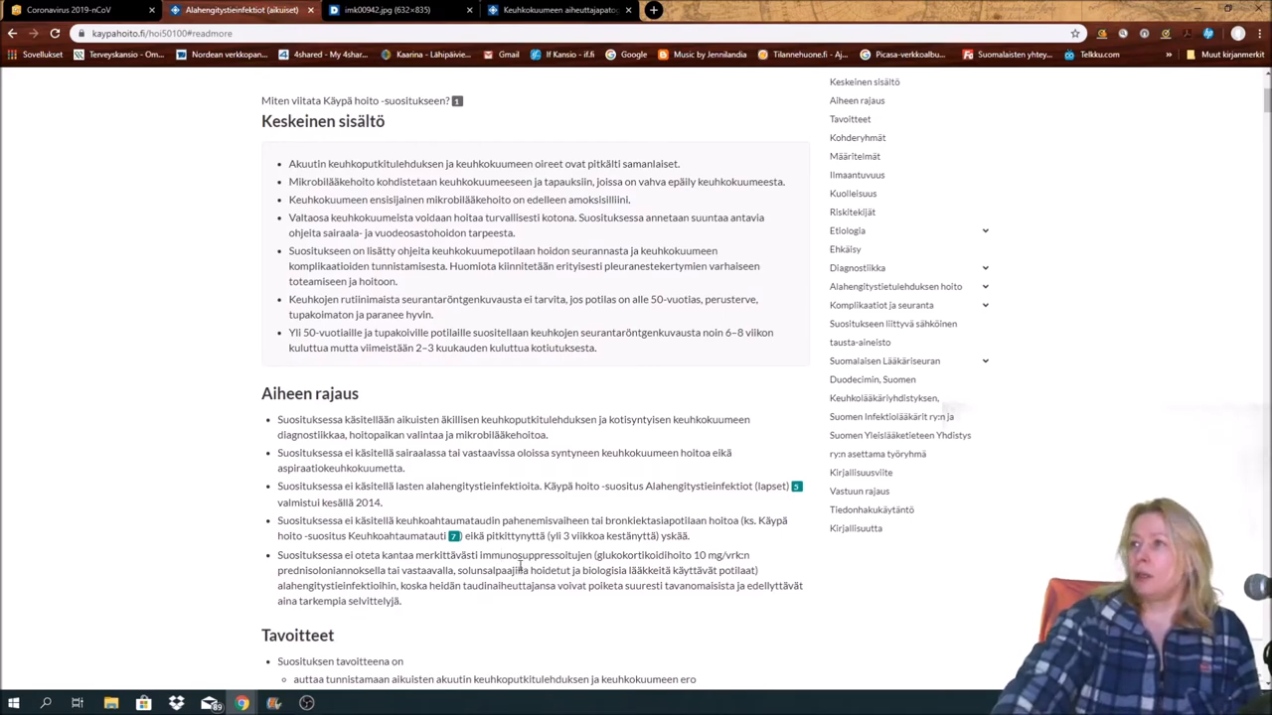
{"action": "scroll", "scroll_direction": "down", "scroll_amount": 3}
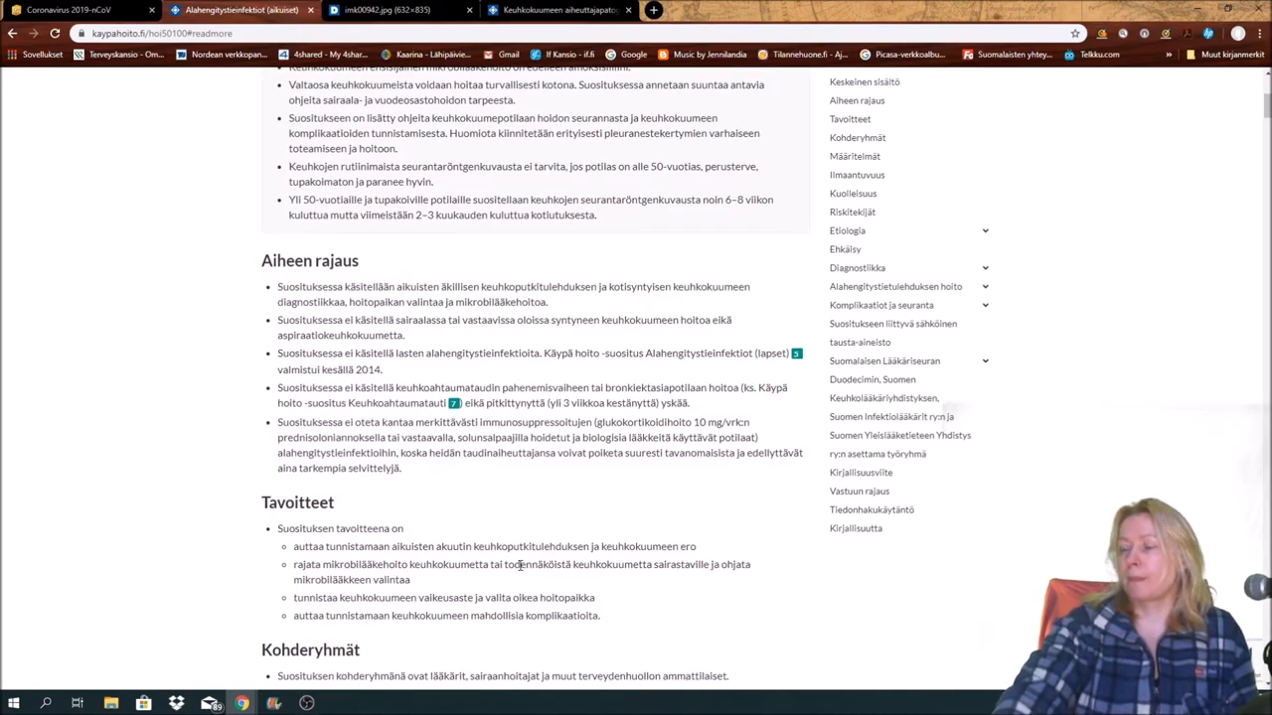
{"action": "scroll", "scroll_direction": "down", "scroll_amount": 3}
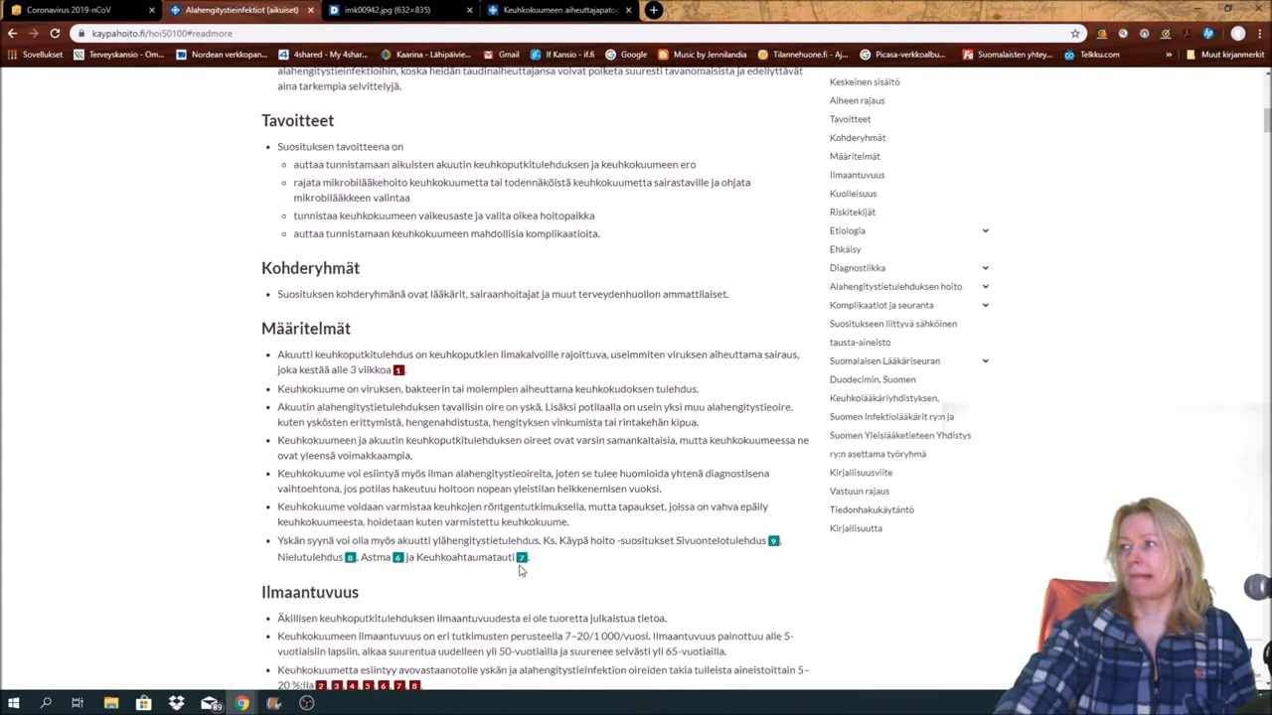
{"action": "scroll", "scroll_direction": "down", "scroll_amount": 3}
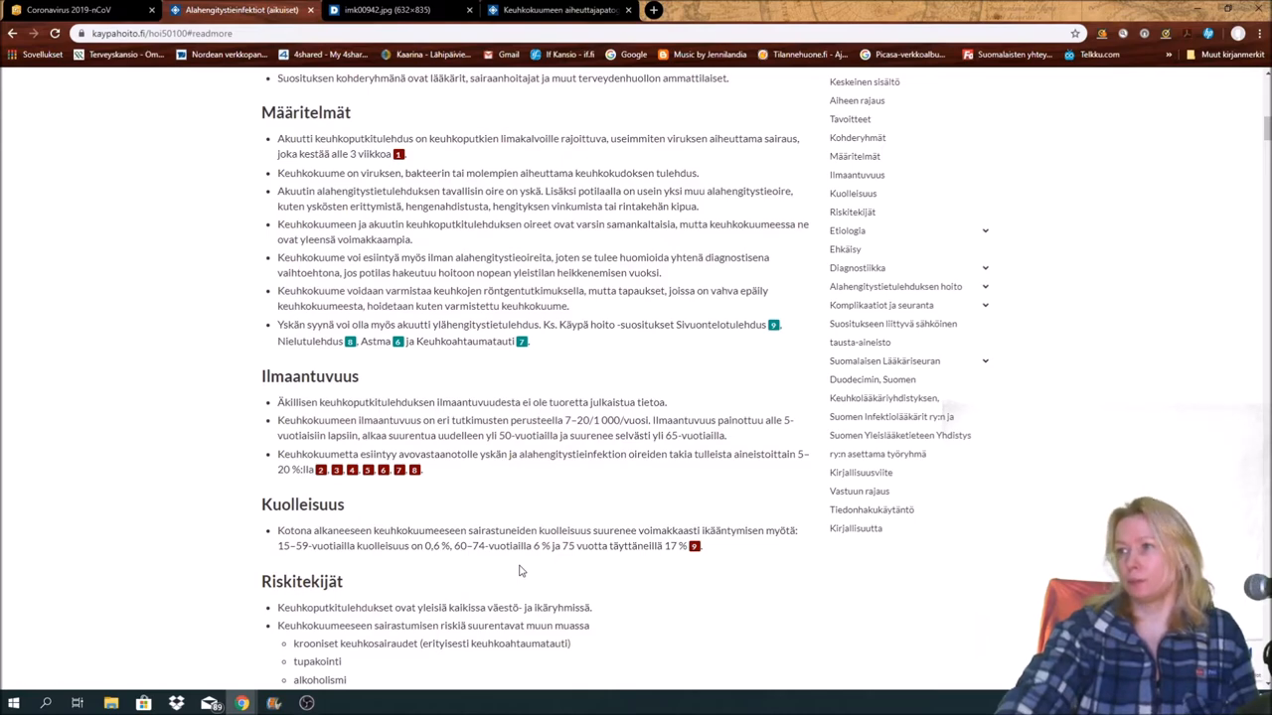
{"action": "scroll", "scroll_direction": "down", "scroll_amount": 3}
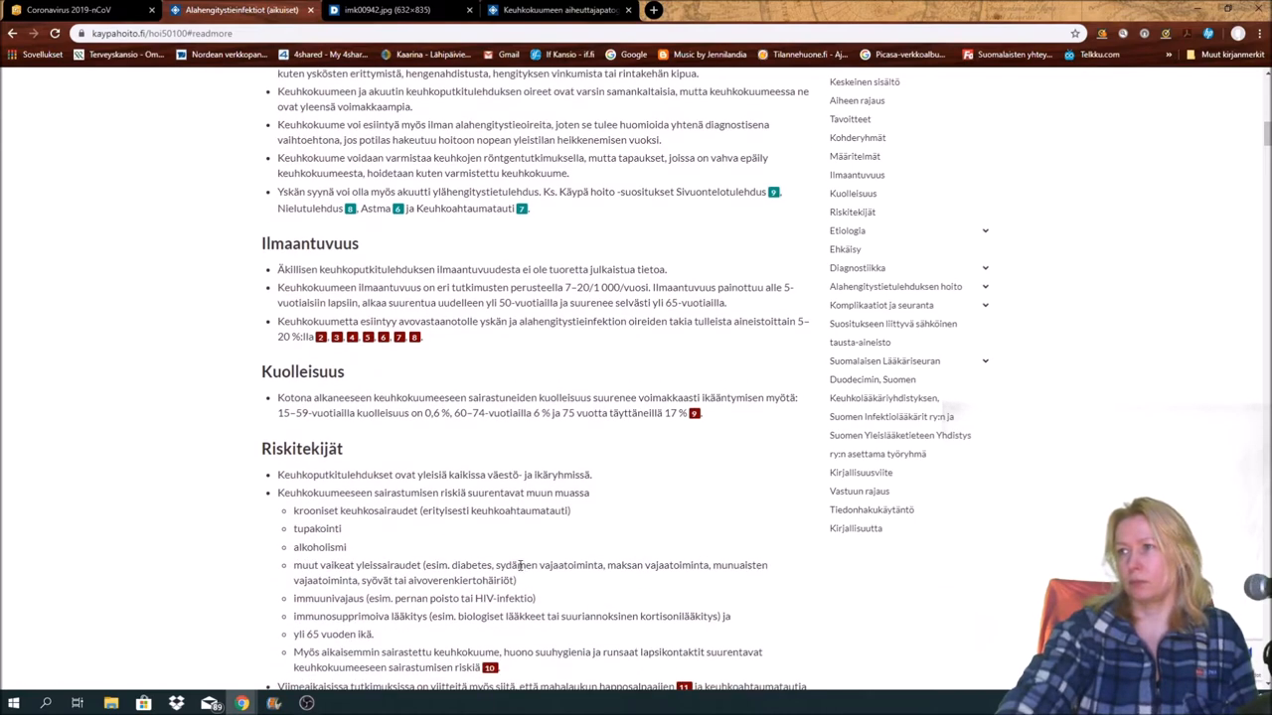
{"action": "scroll", "scroll_direction": "down", "scroll_amount": 3}
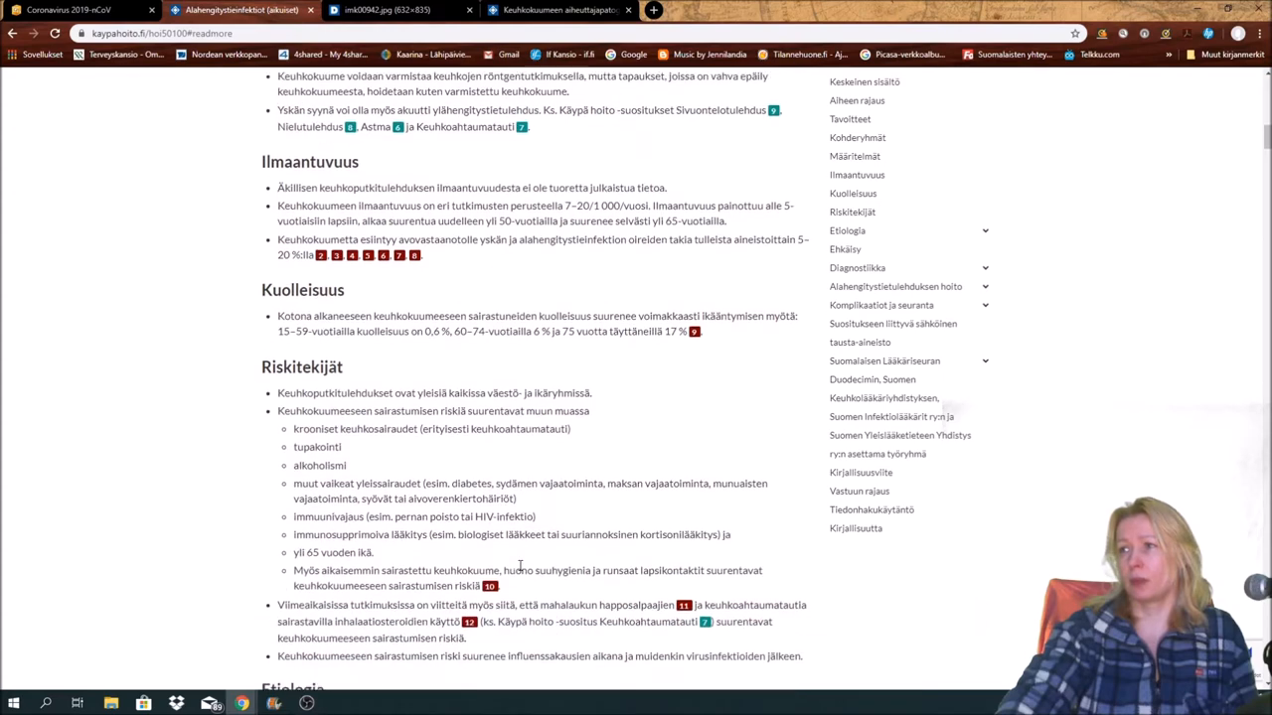
{"action": "scroll", "scroll_direction": "down", "scroll_amount": 3}
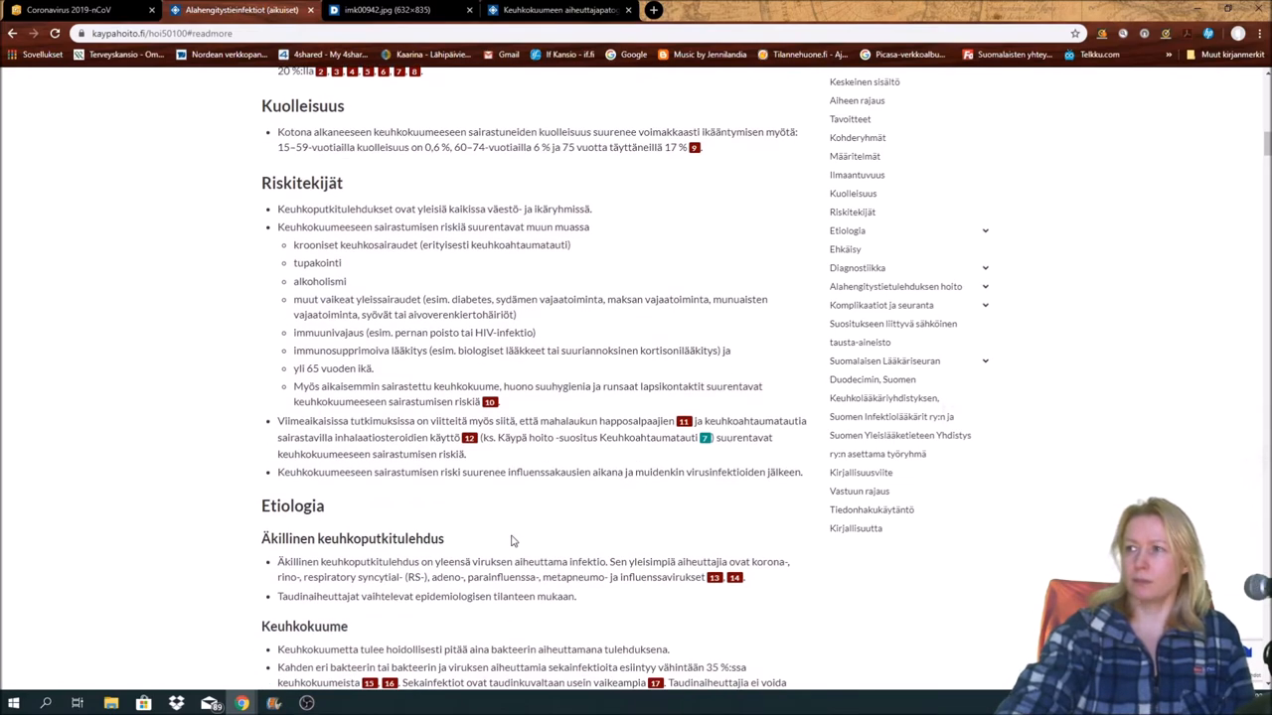
Reach the Etiologia section and highlight two virus names among the acute bronchitis causes.
{"action": "scroll", "scroll_direction": "down", "scroll_amount": 3}
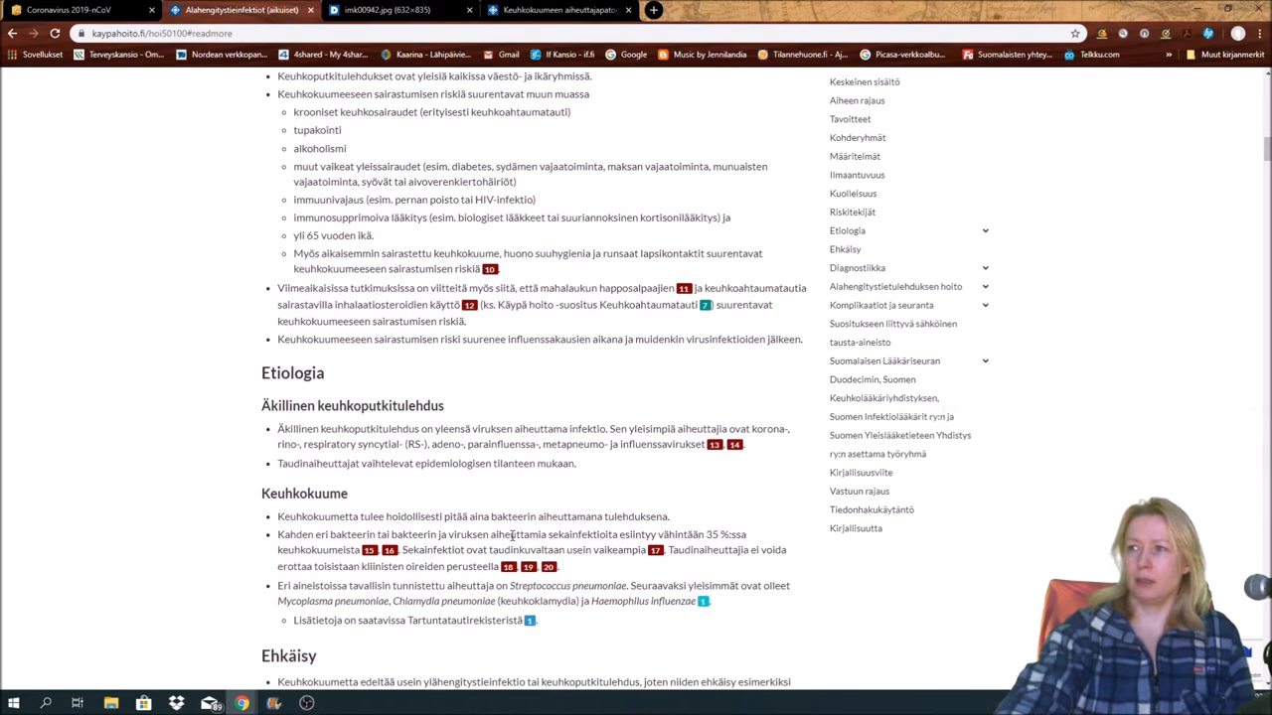
{"action": "scroll", "scroll_direction": "down", "scroll_amount": 3}
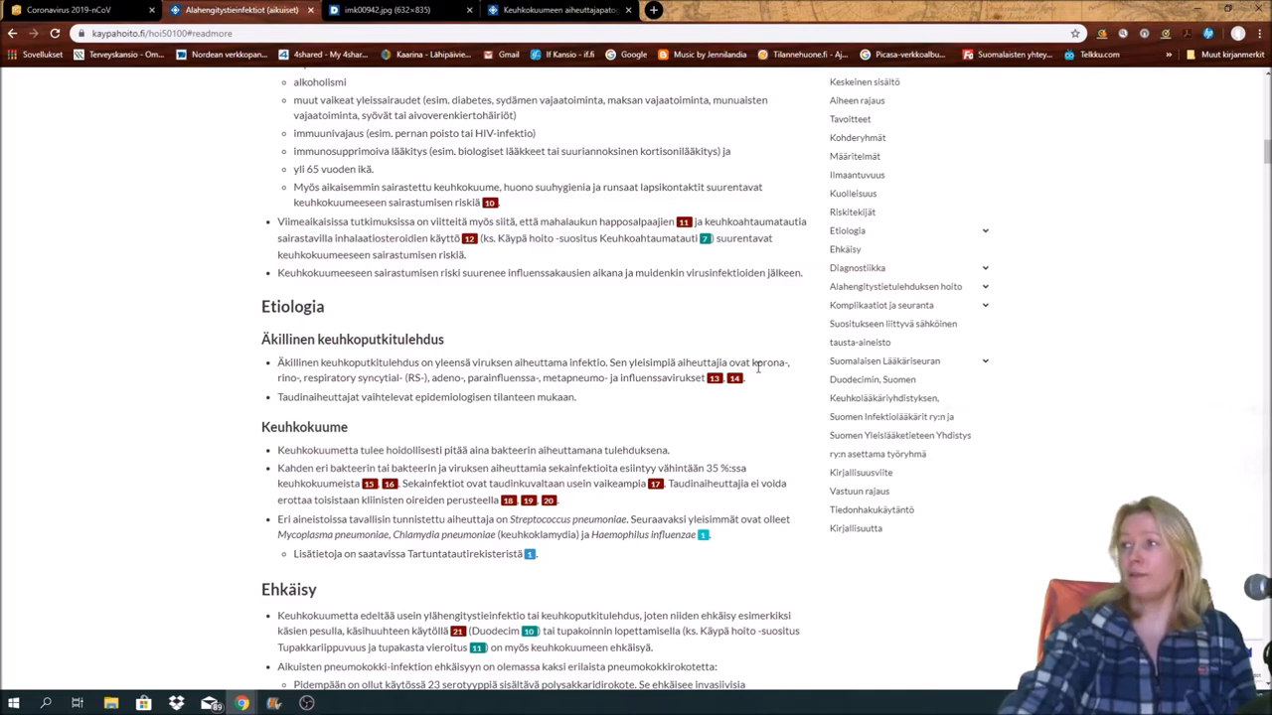
{"action": "double_click", "coordinate": [768, 361]}
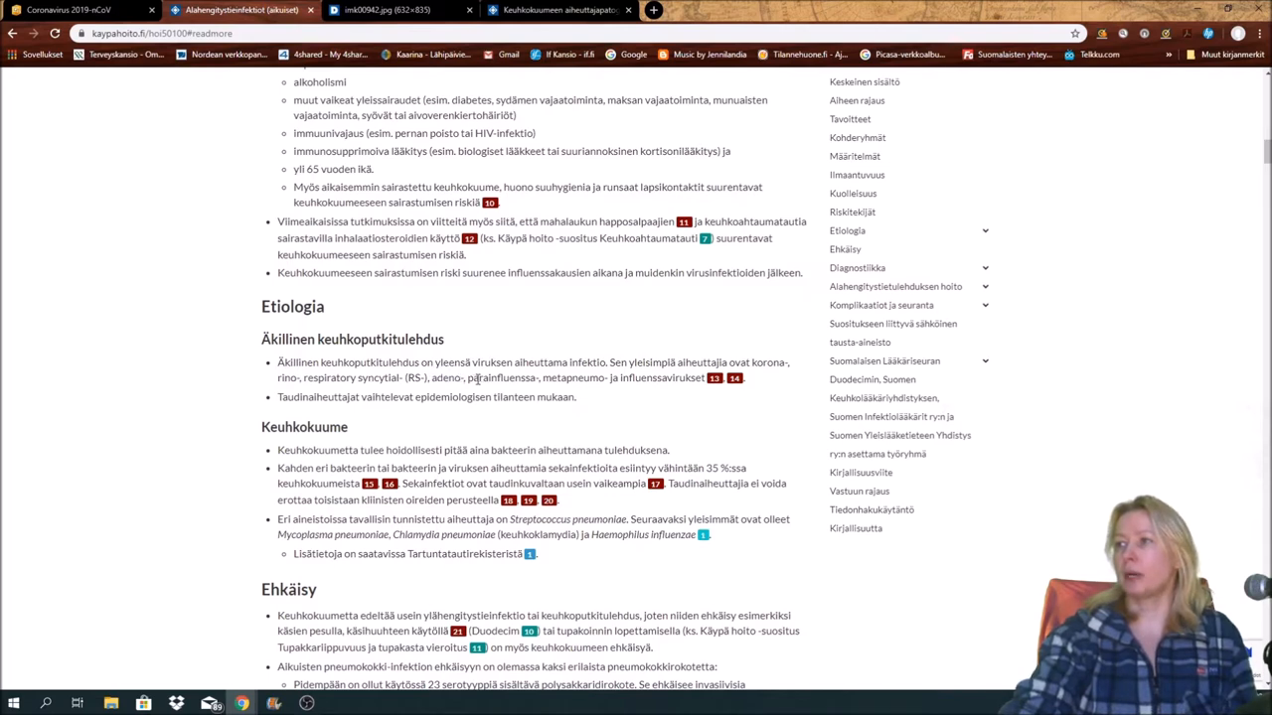
{"action": "double_click", "coordinate": [501, 377]}
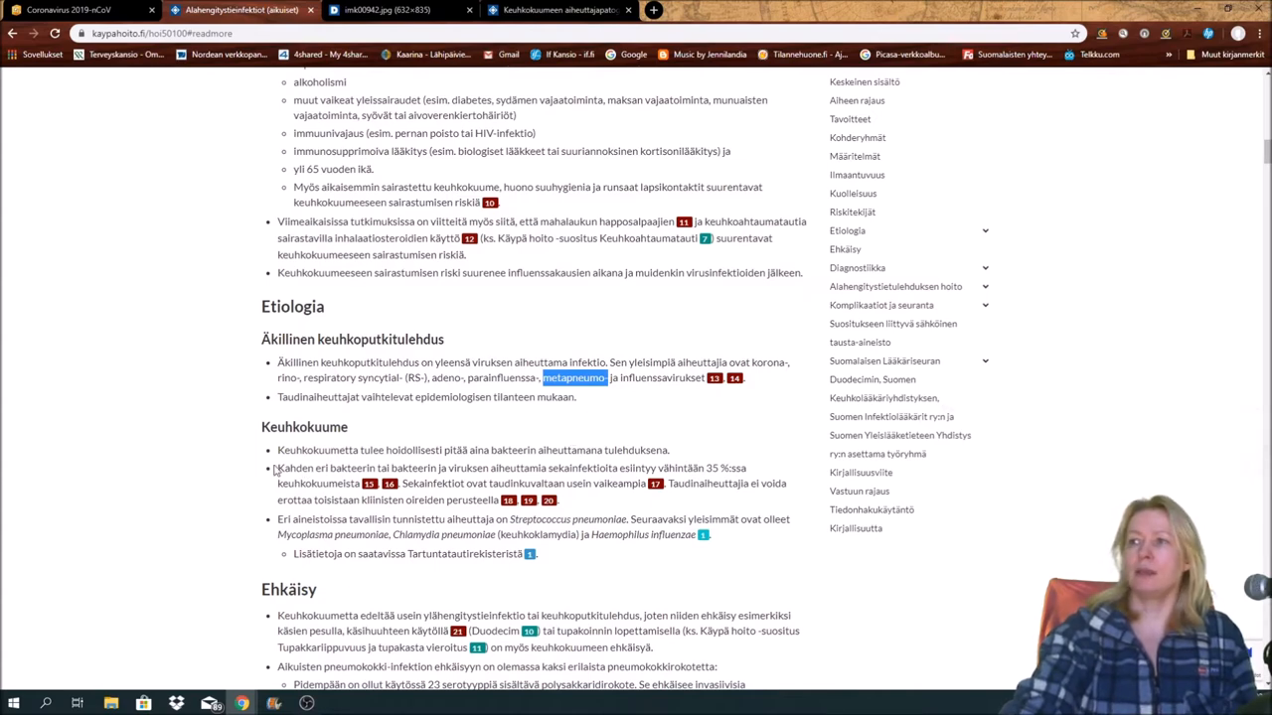
Move past the pneumonia causes to the Ehkäisy section on pneumococcal vaccination.
{"action": "scroll", "scroll_direction": "down", "scroll_amount": 3}
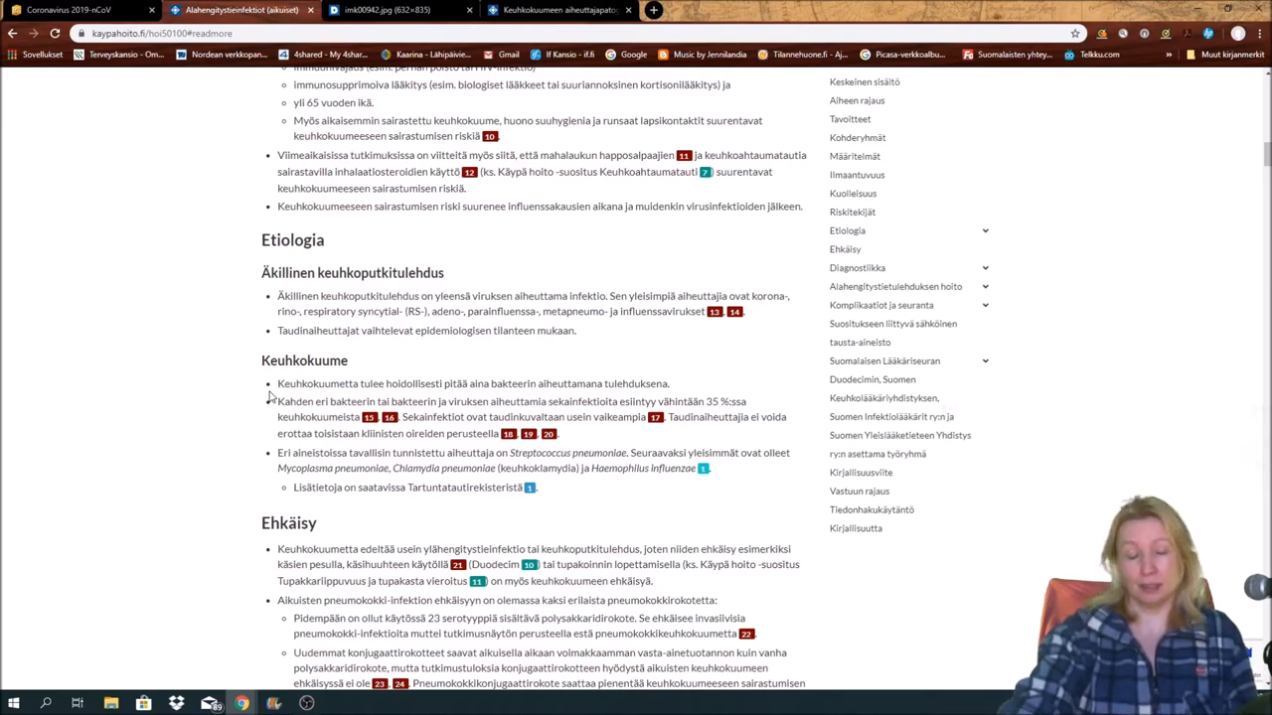
{"action": "mouse_move", "coordinate": [306, 414]}
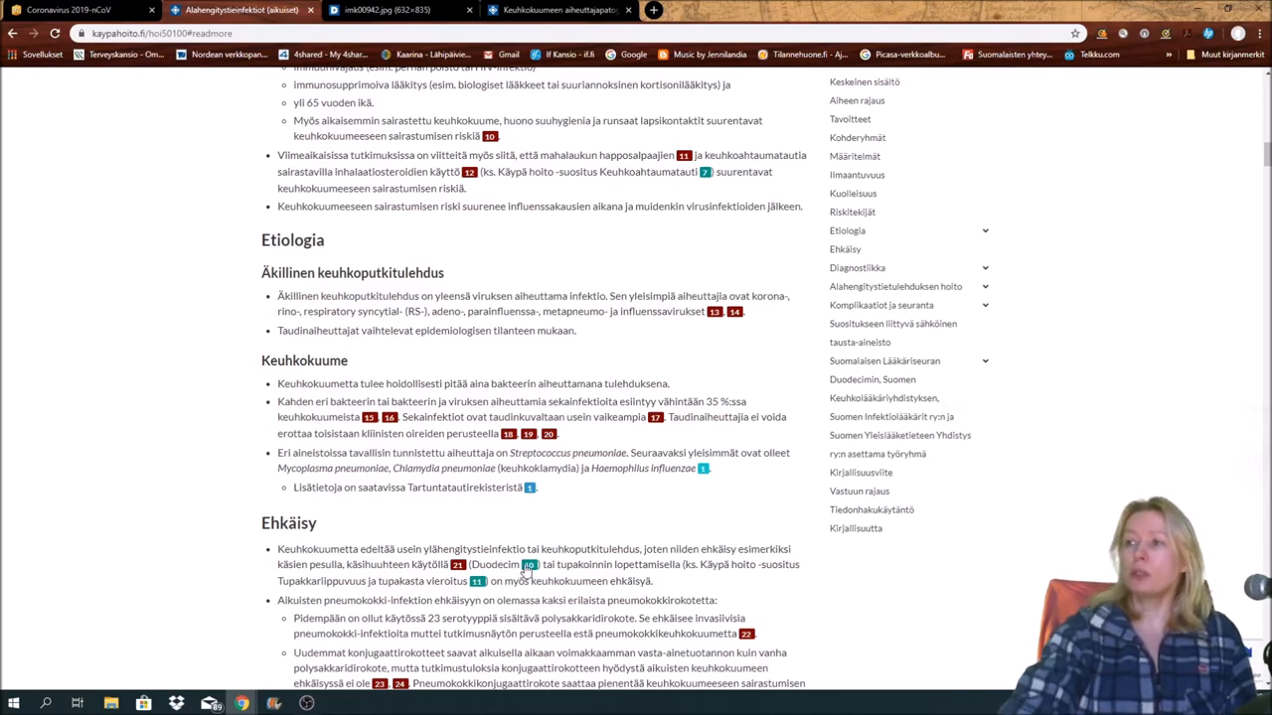
{"action": "scroll", "scroll_direction": "down", "scroll_amount": 3}
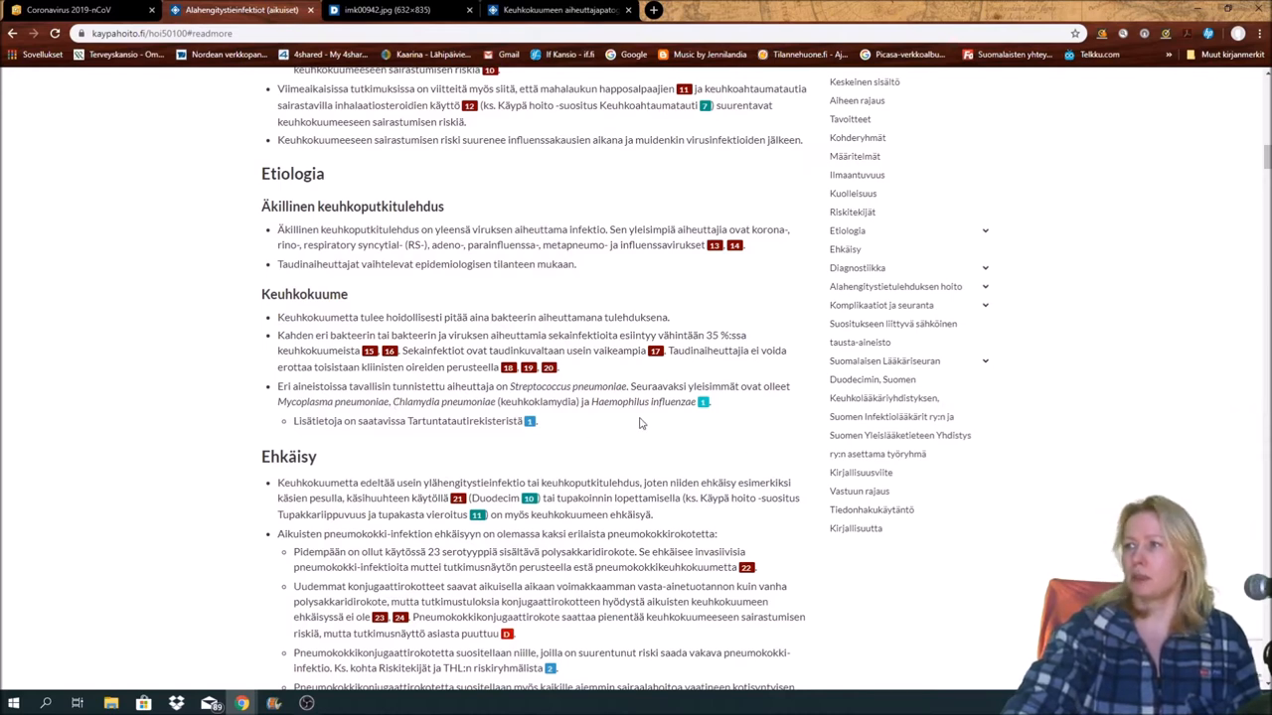
{"action": "mouse_move", "coordinate": [628, 424]}
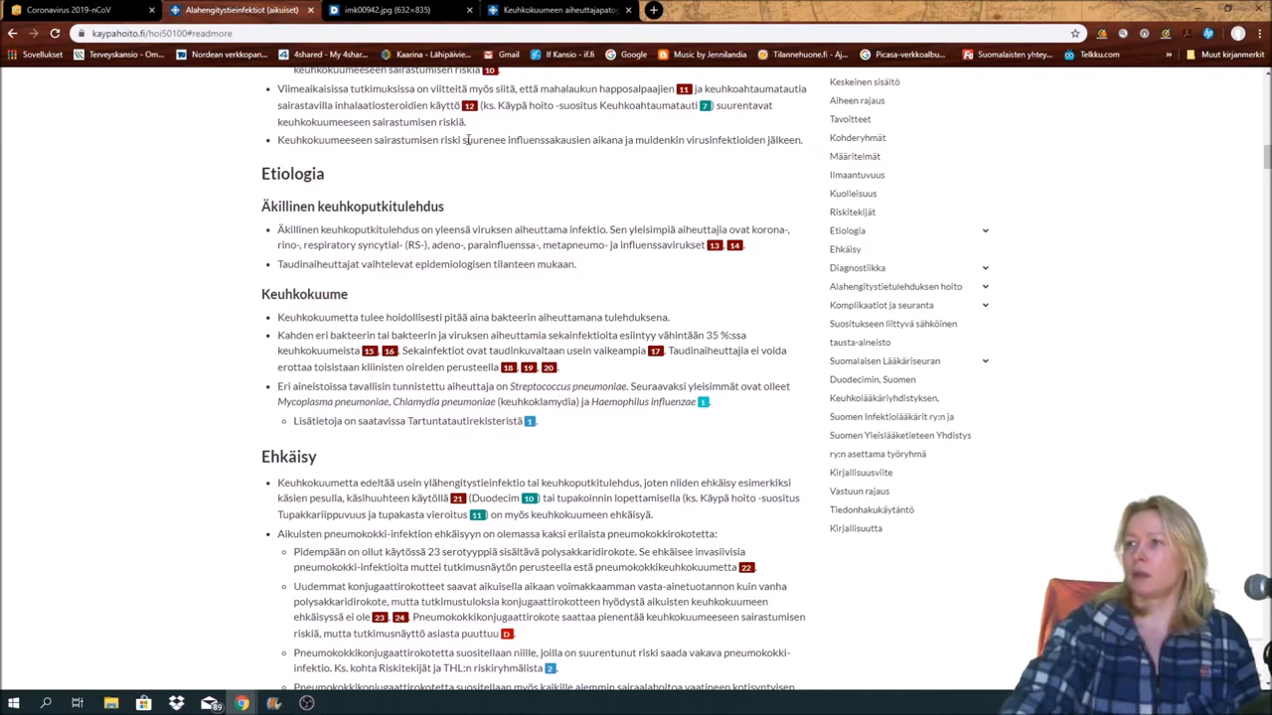
Show the pneumonia diagnosis flowchart for cough lasting under three weeks.
{"action": "left_click", "coordinate": [385, 10]}
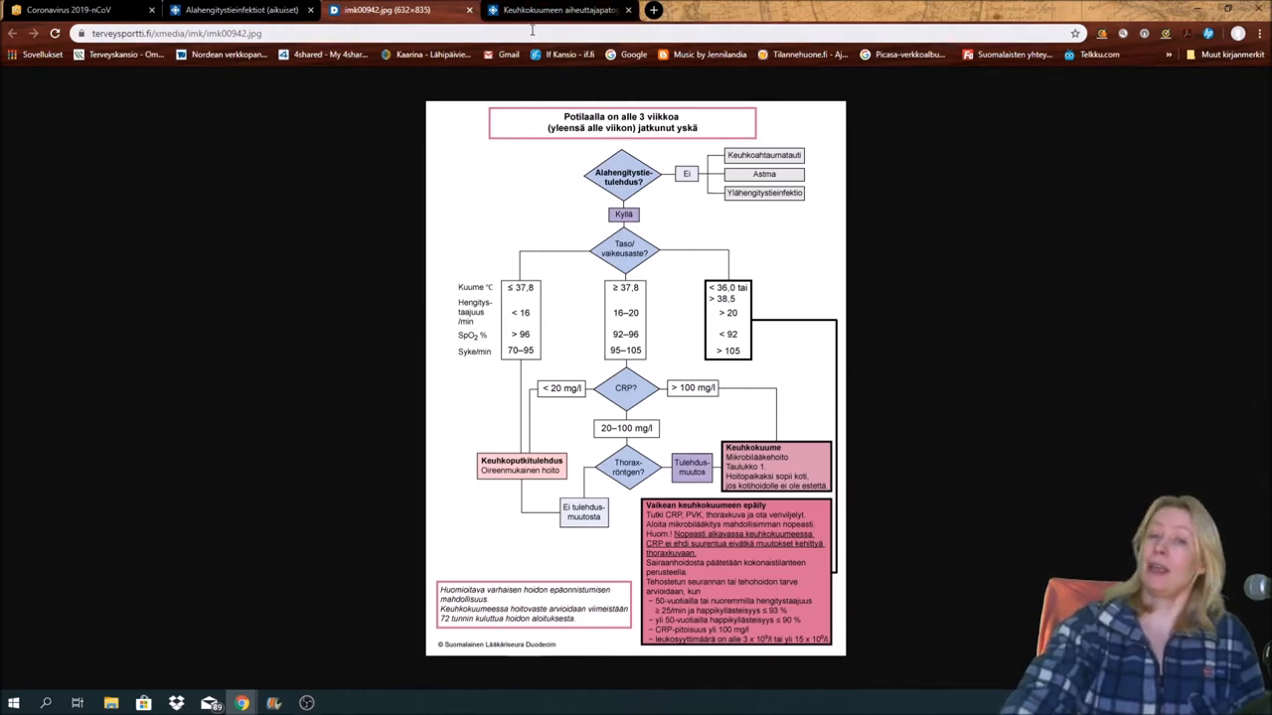
Show the pneumonia pathogen percentages table and dismiss the cookie notice with OK.
{"action": "left_click", "coordinate": [556, 10]}
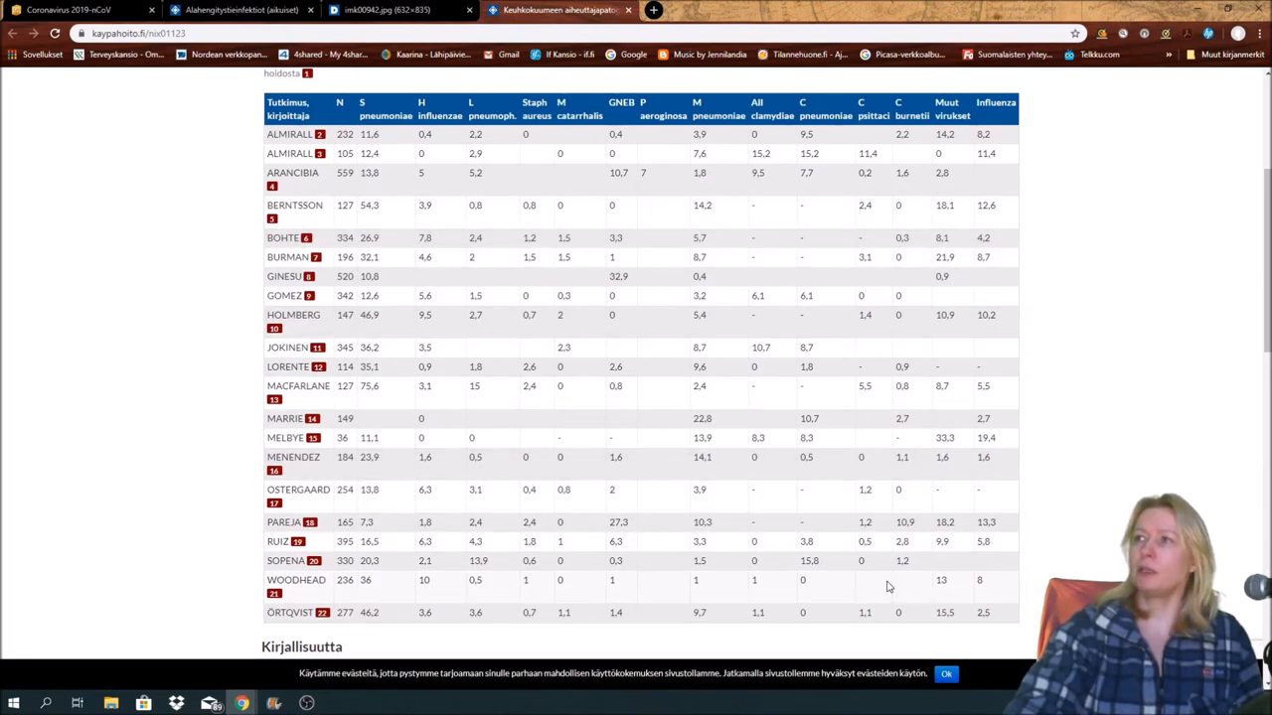
{"action": "mouse_move", "coordinate": [910, 600]}
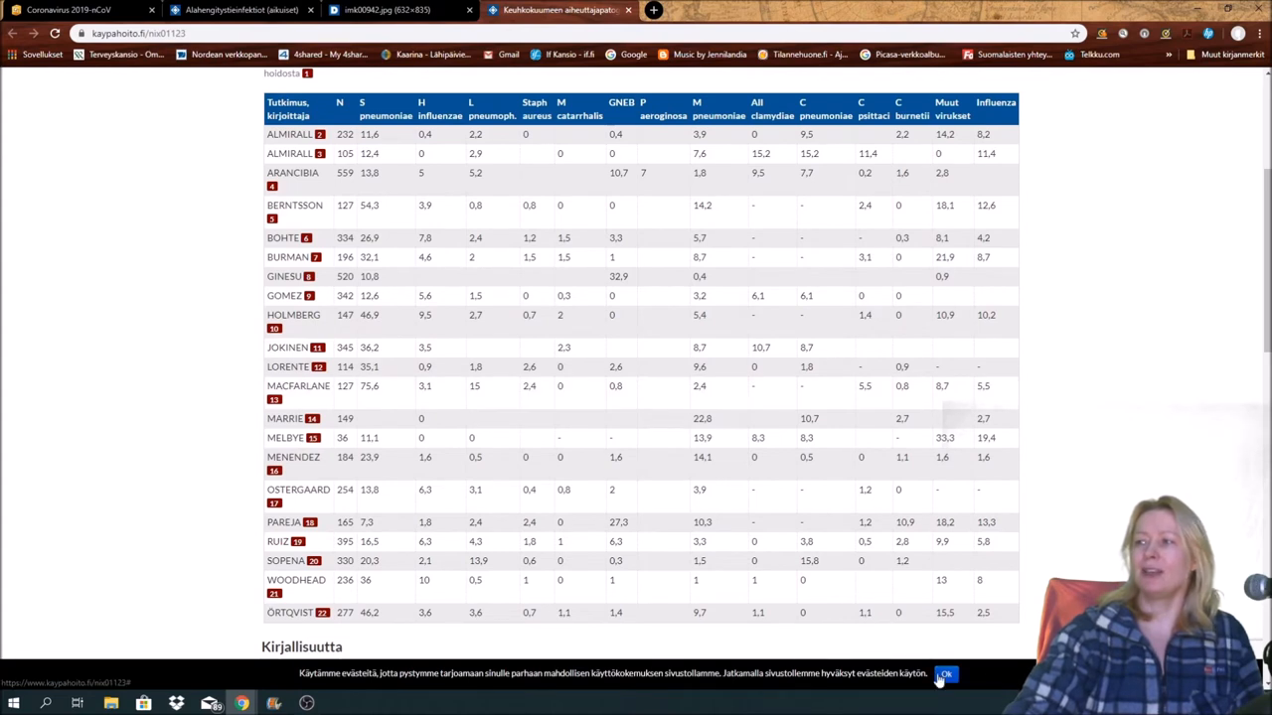
{"action": "left_click", "coordinate": [943, 676]}
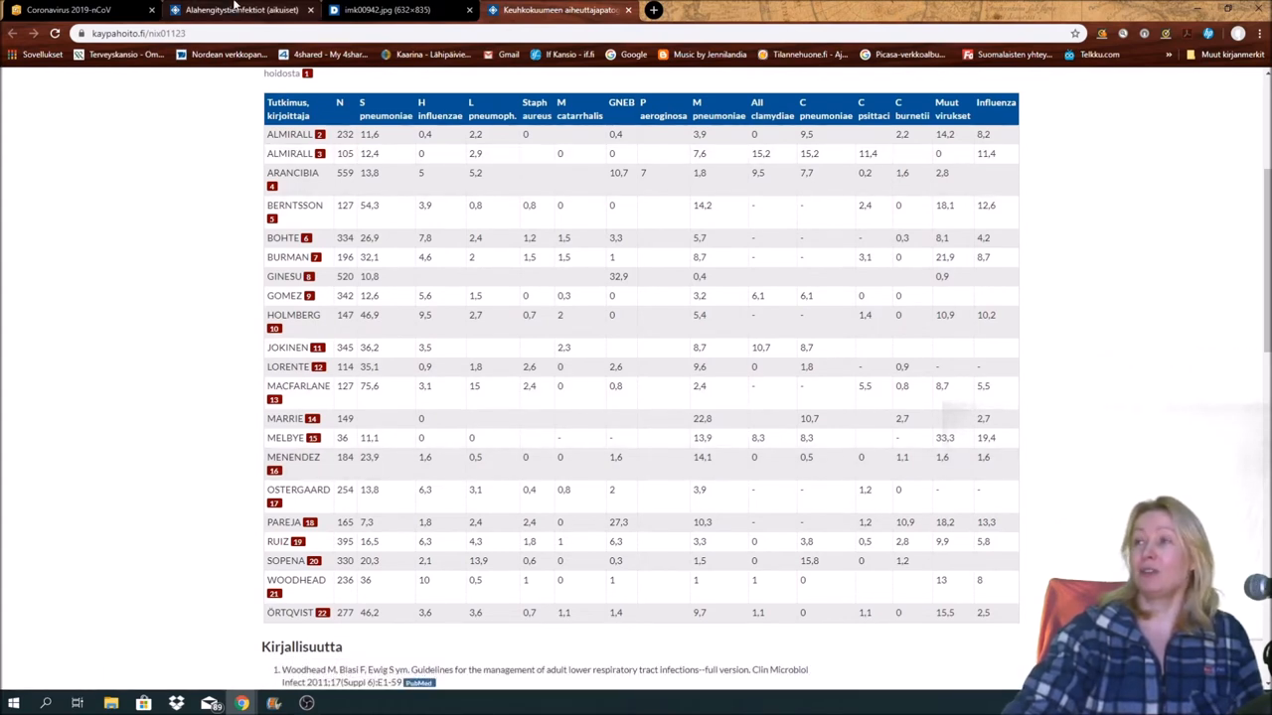
{"action": "mouse_move", "coordinate": [239, 9]}
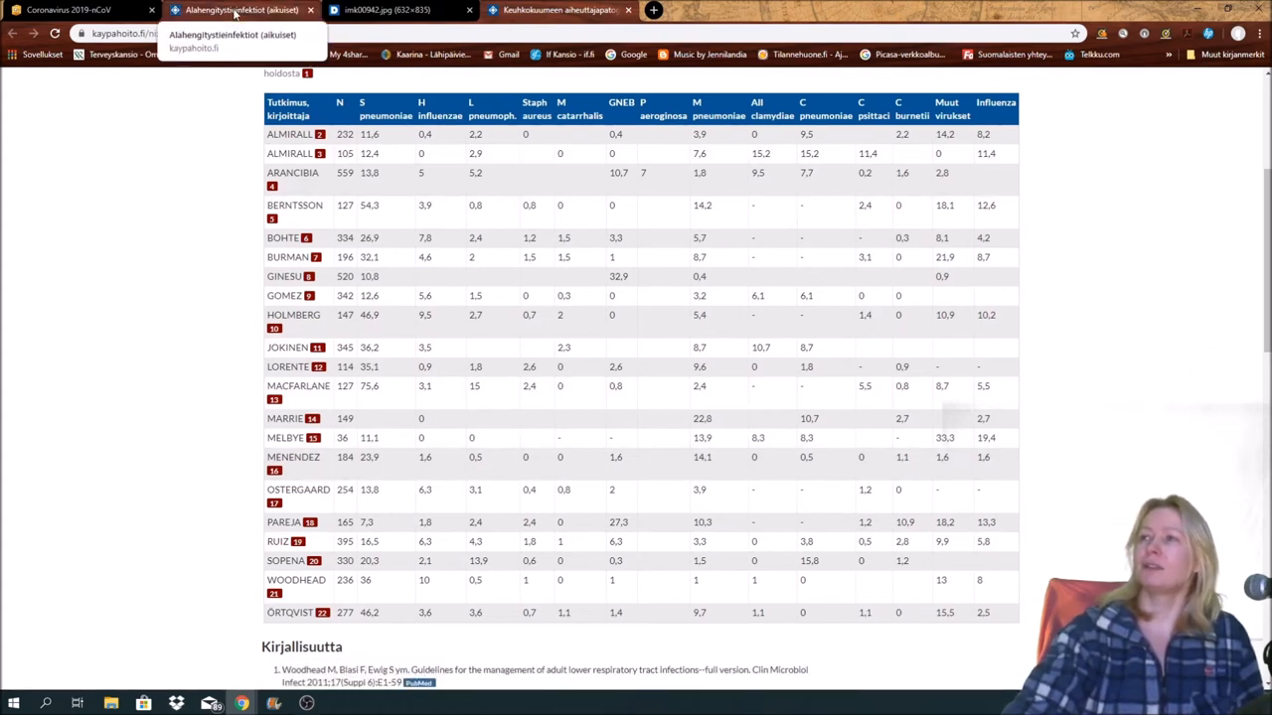